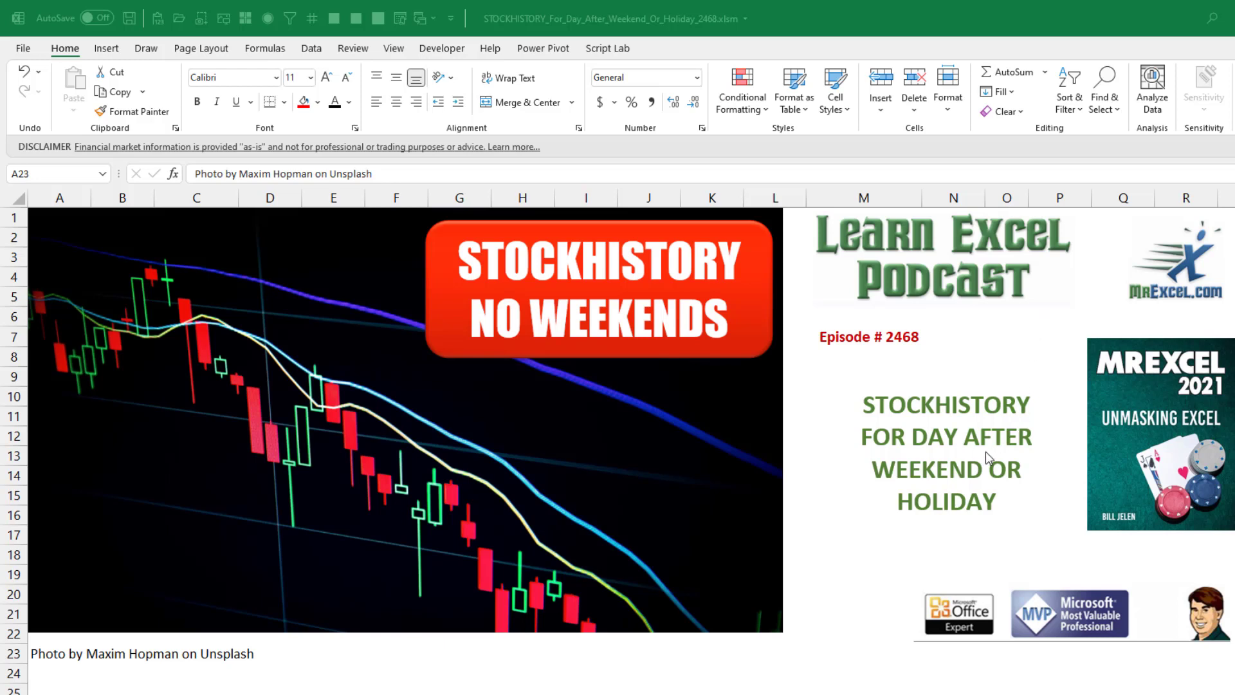
pyautogui.moveTo(400, 619)
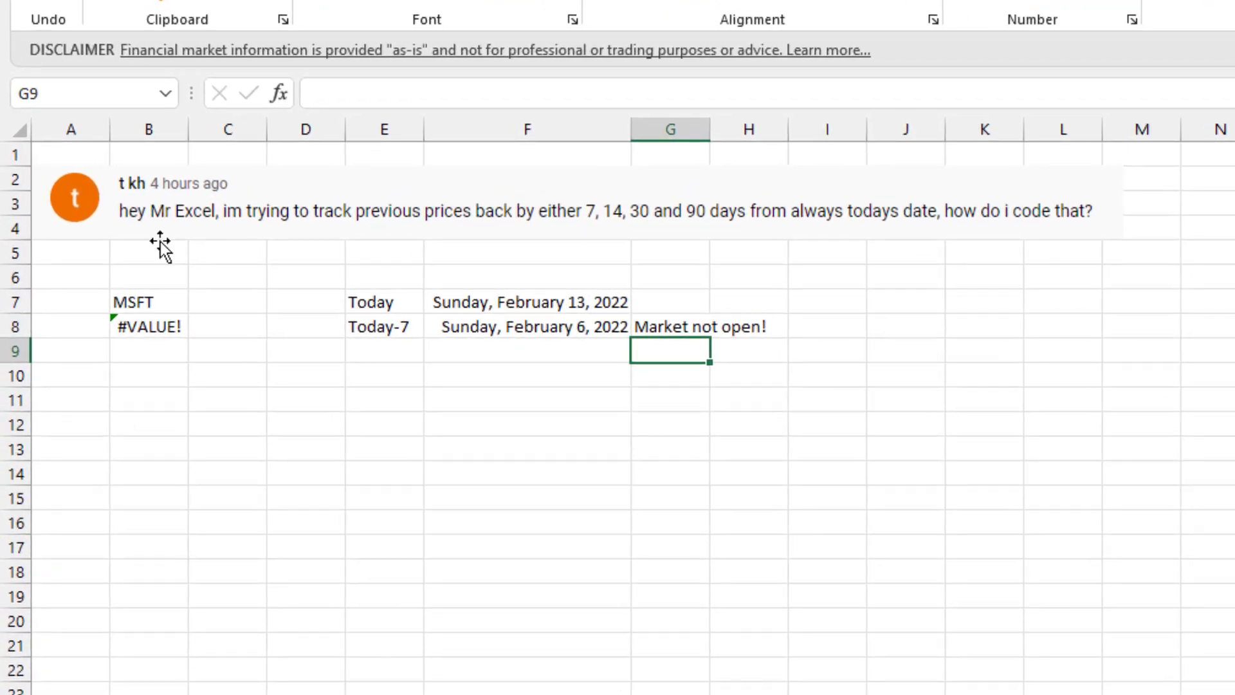
pyautogui.moveTo(920, 246)
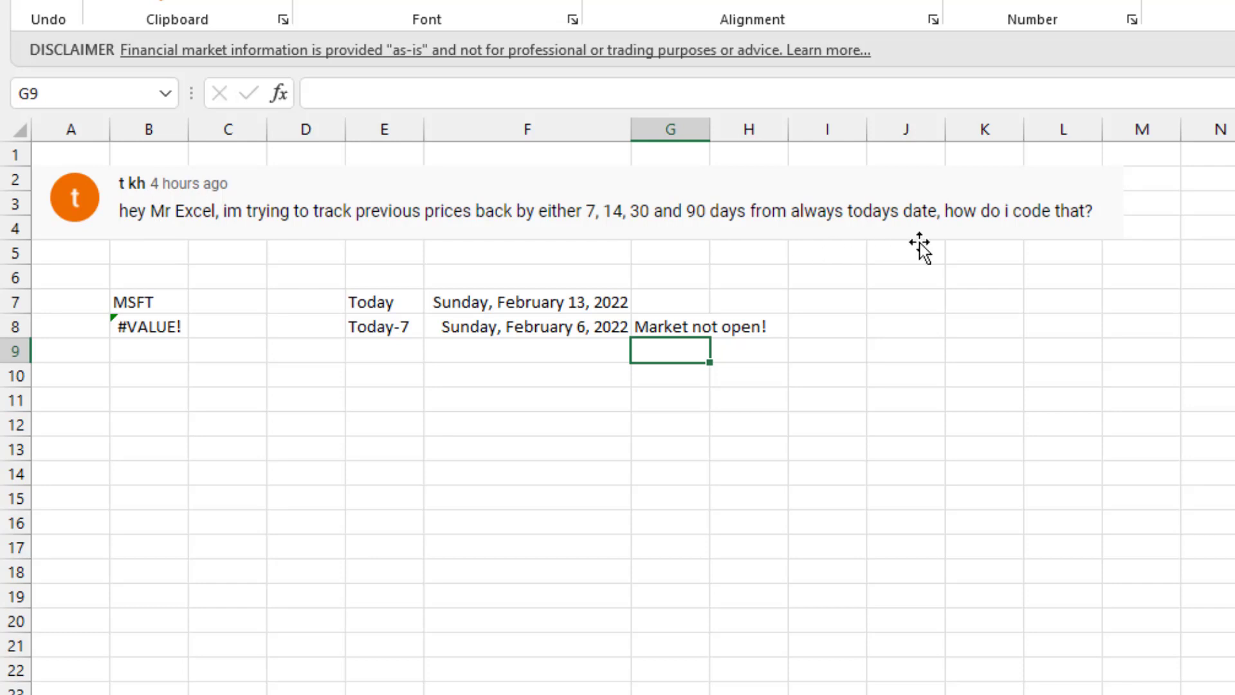
pyautogui.moveTo(595, 223)
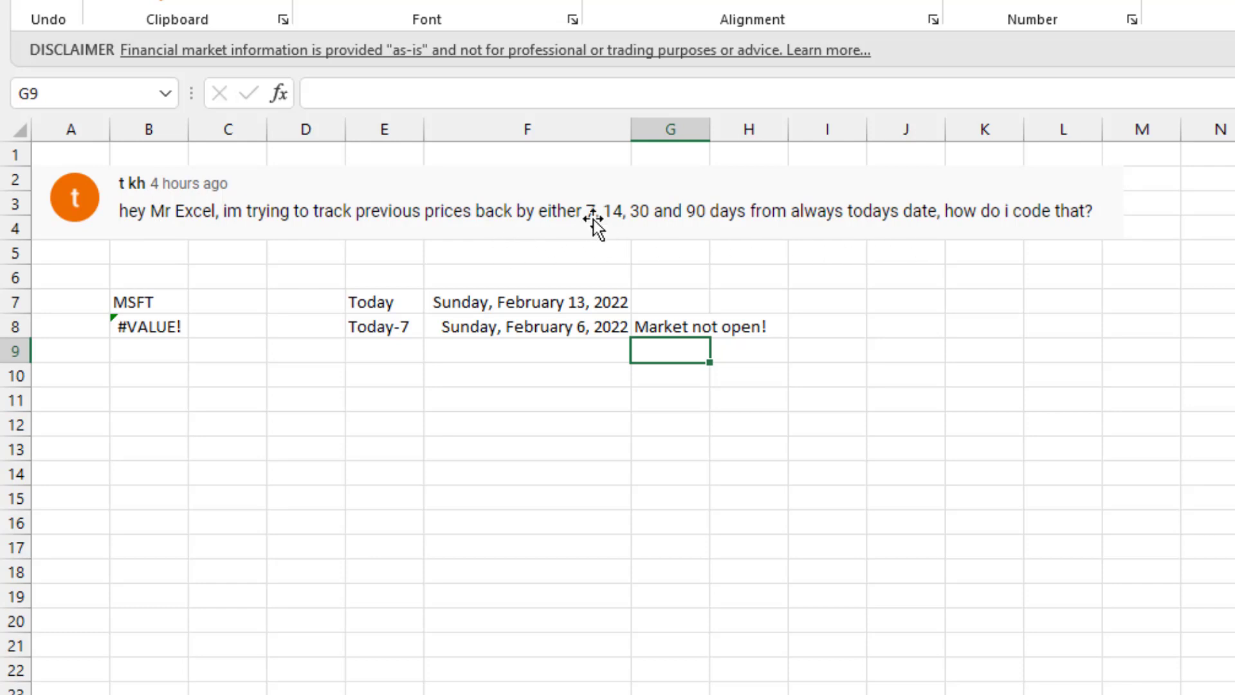
pyautogui.moveTo(763, 244)
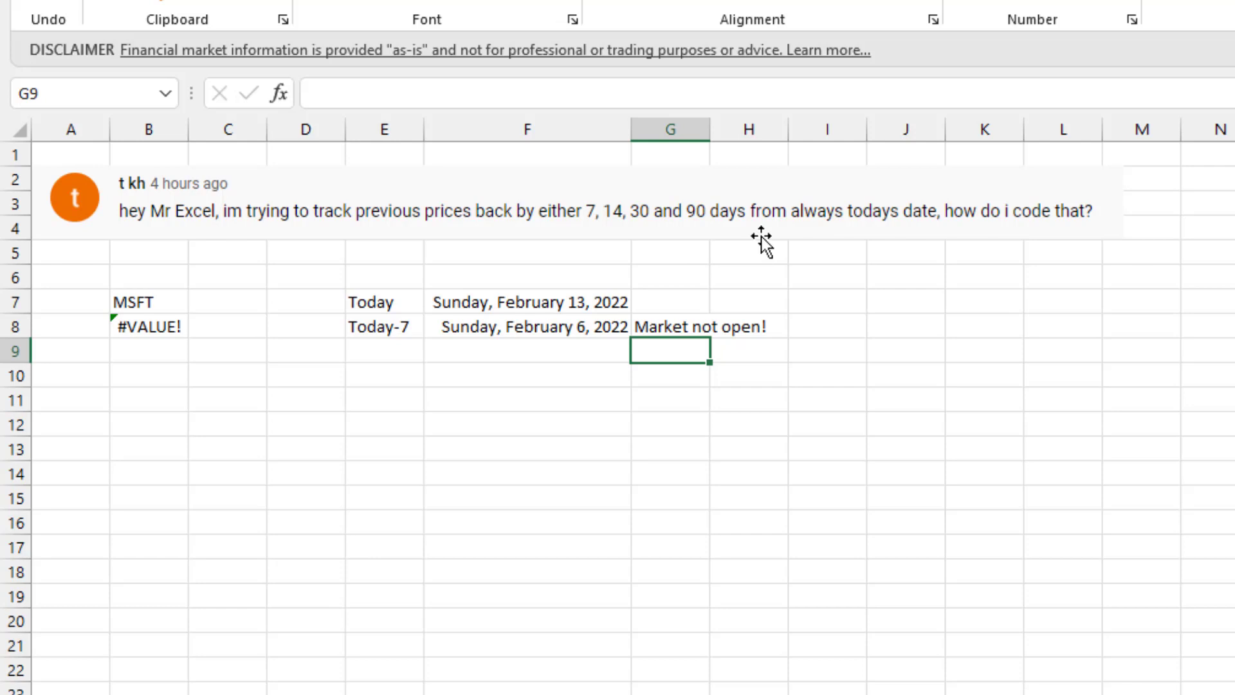
pyautogui.moveTo(1028, 270)
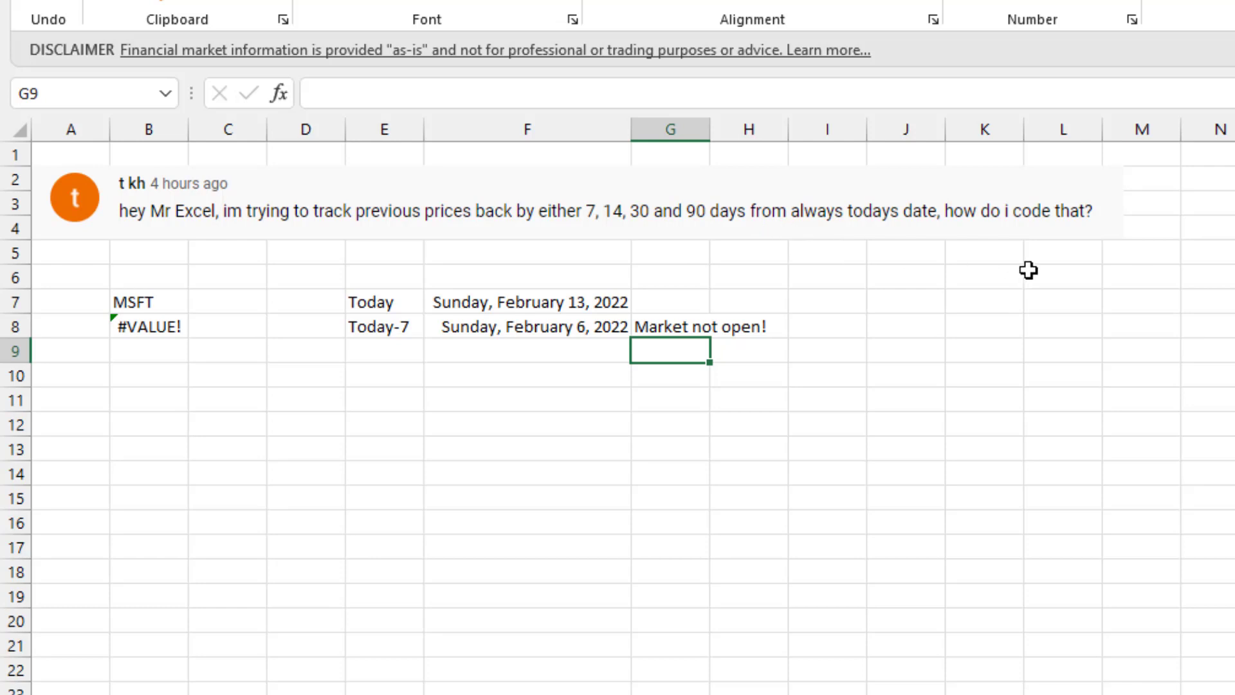
pyautogui.moveTo(147, 327)
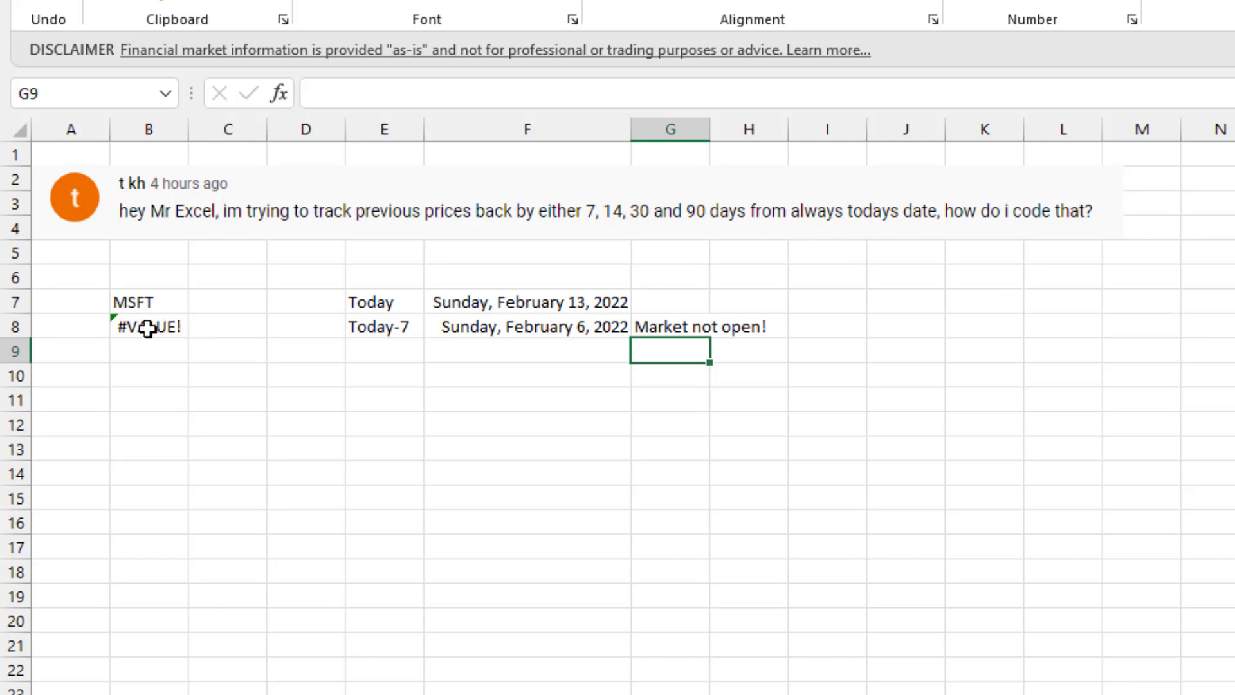
# - Inspect the MSFT formula returning #VALUE! and review its WORKDAY holiday range
pyautogui.click(148, 325)
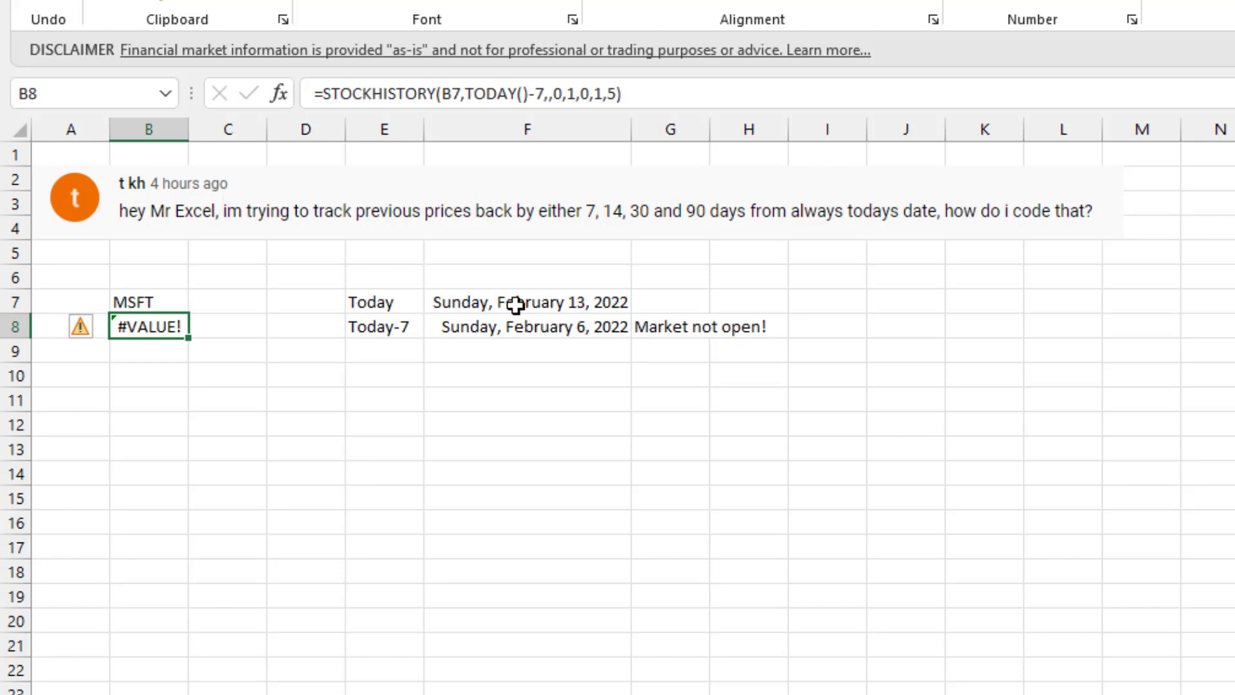
pyautogui.moveTo(451, 100)
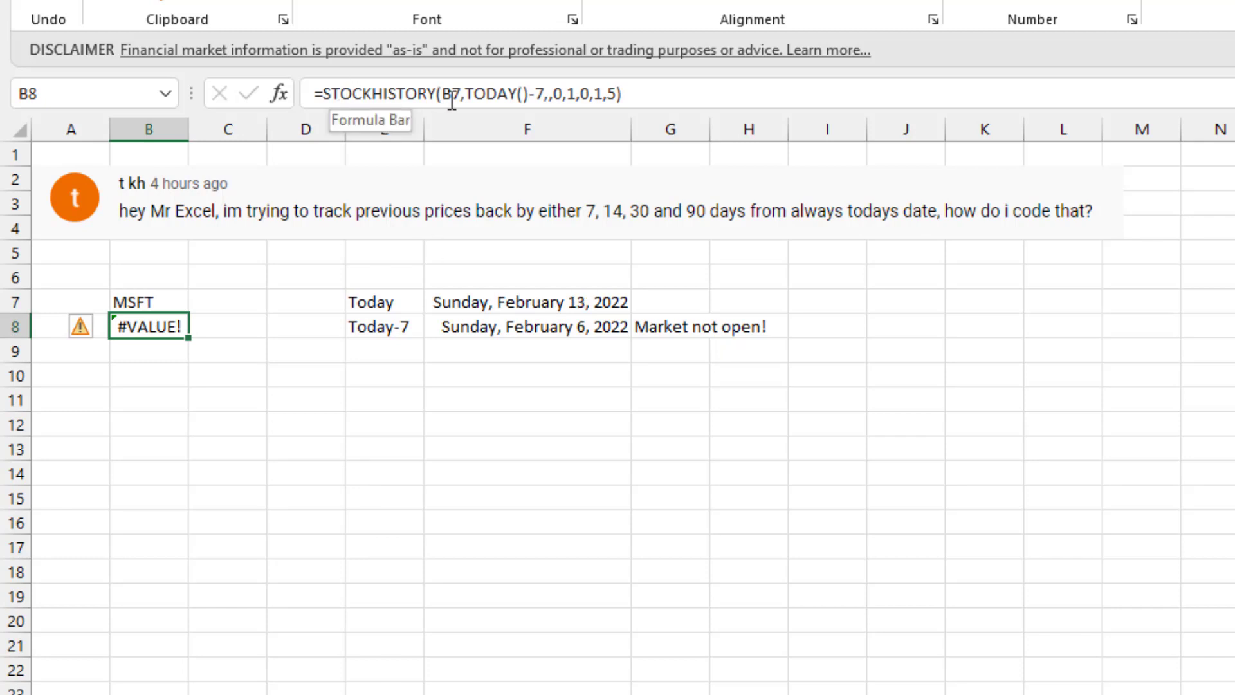
pyautogui.moveTo(145, 306)
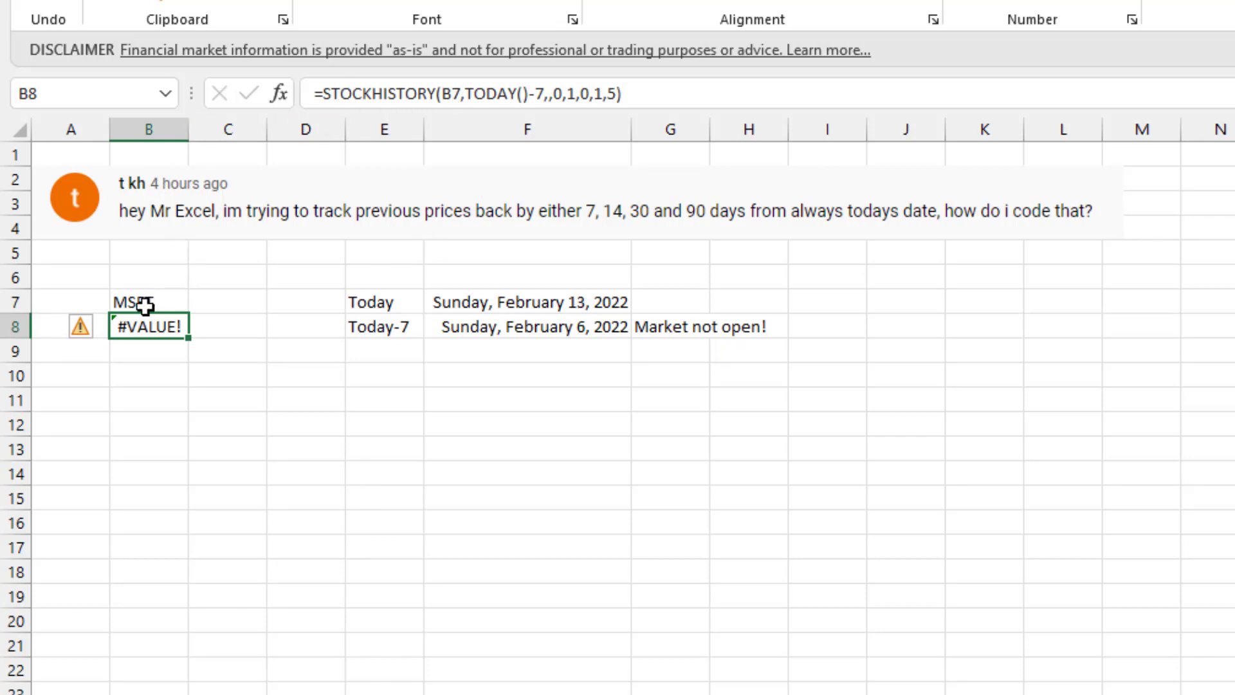
pyautogui.moveTo(539, 93)
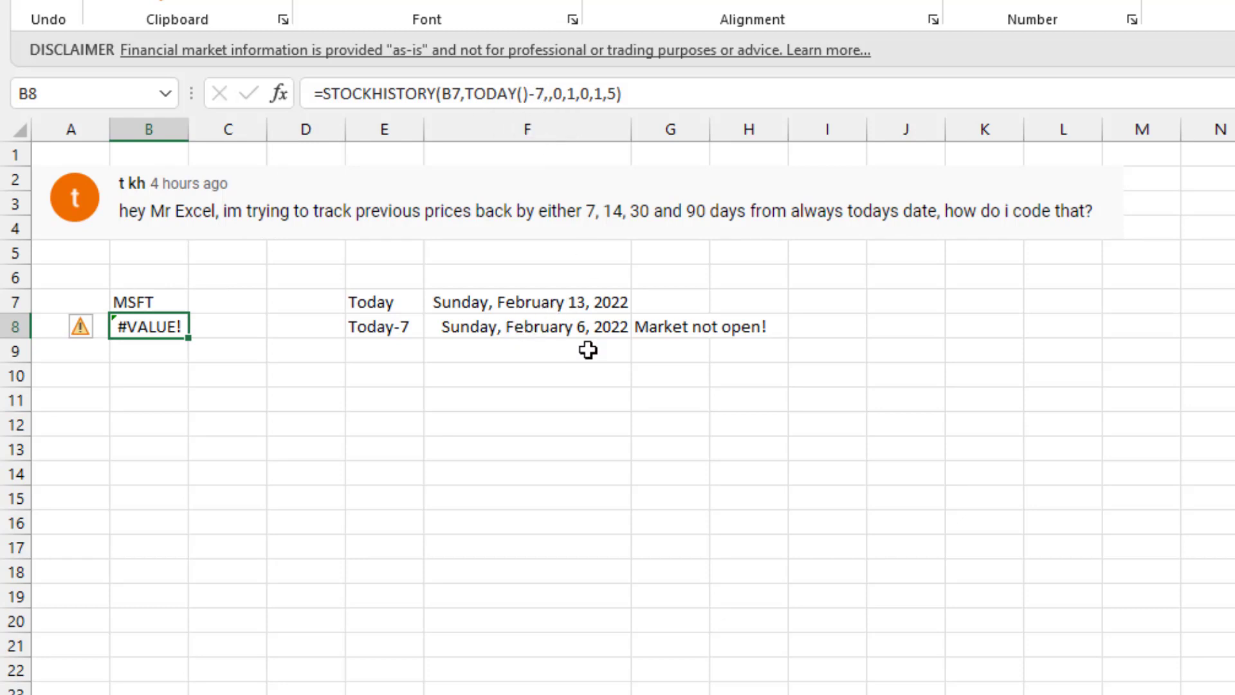
pyautogui.moveTo(588, 343)
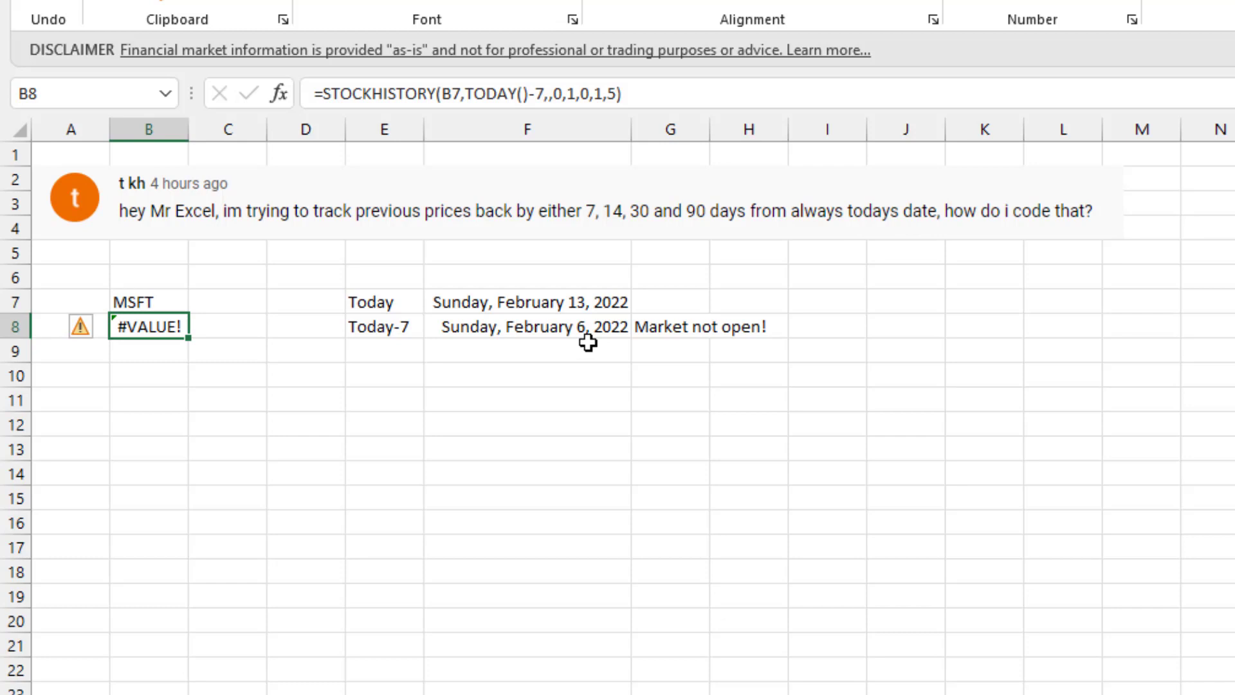
pyautogui.moveTo(508, 255)
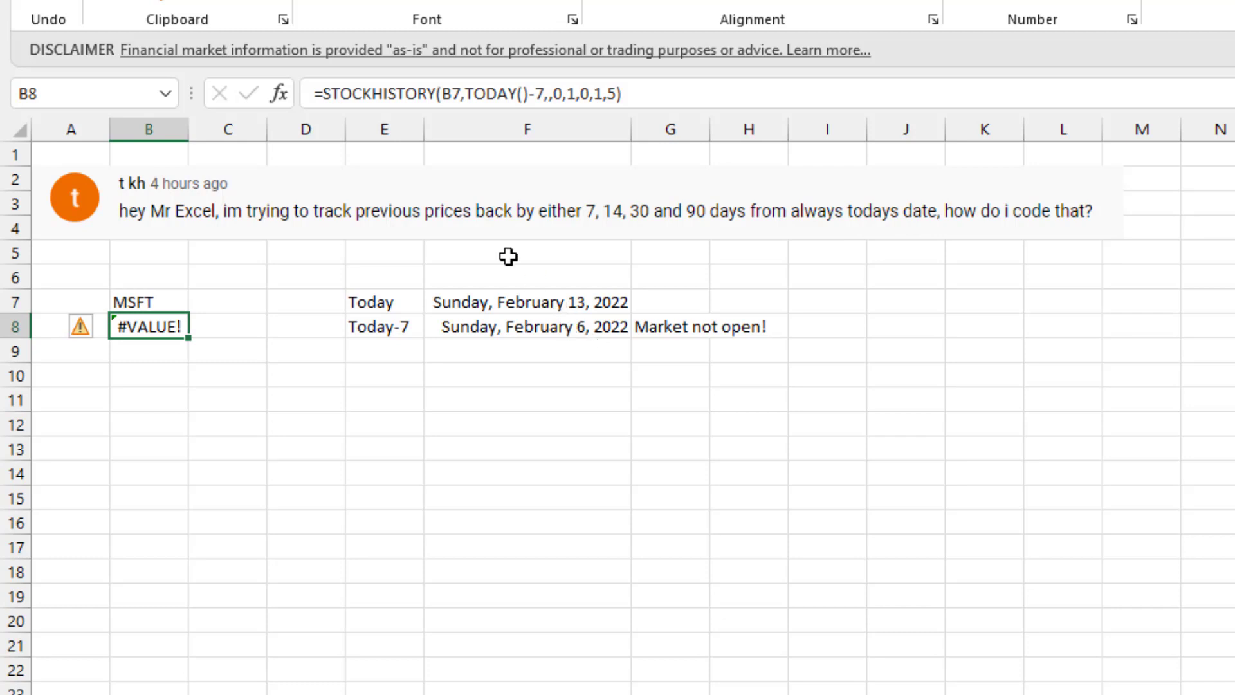
pyautogui.moveTo(441, 354)
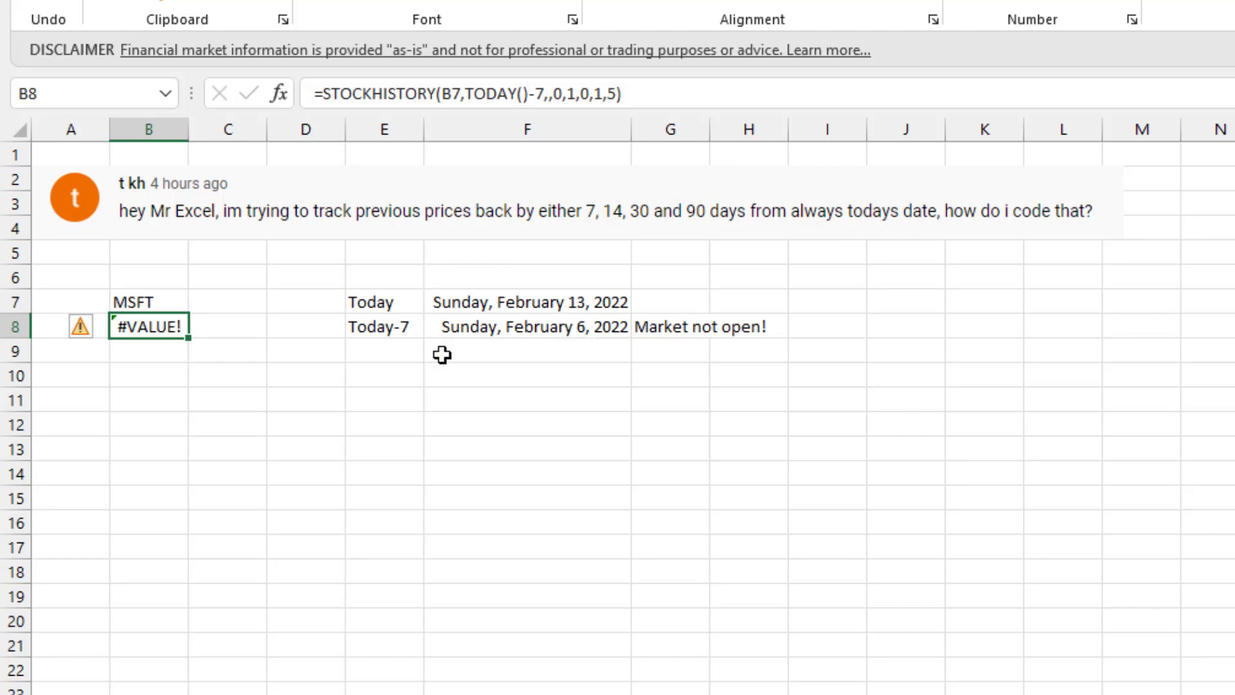
pyautogui.moveTo(442, 371)
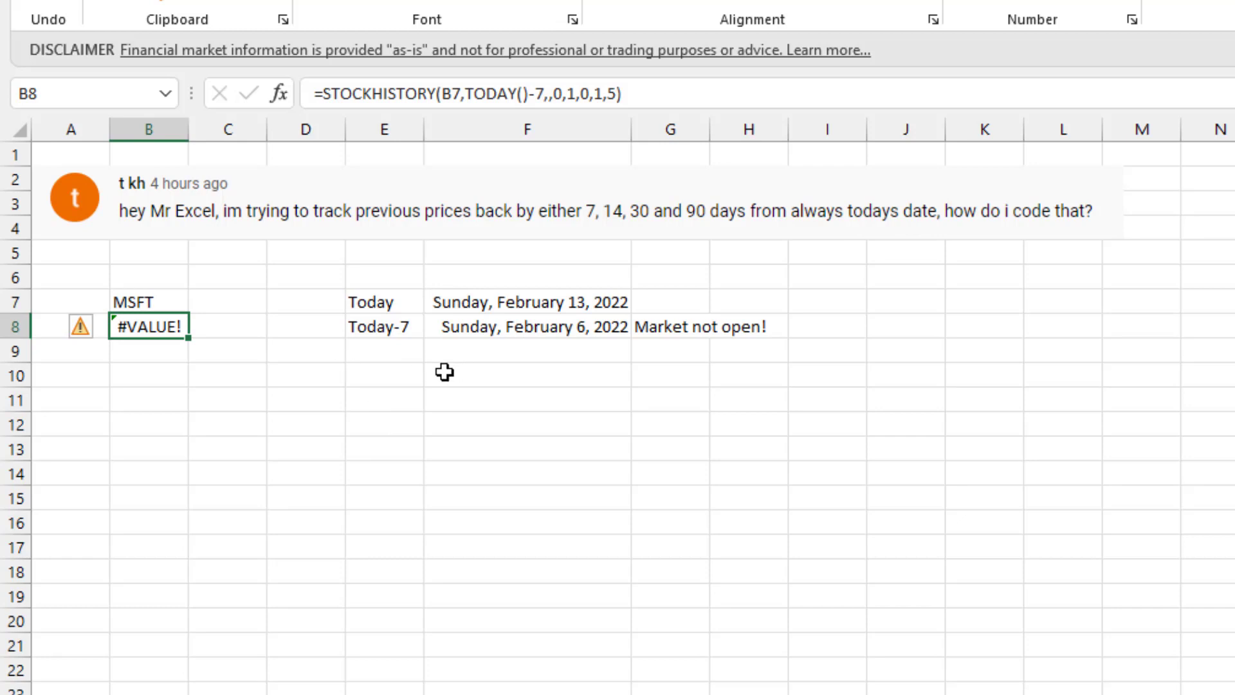
pyautogui.moveTo(478, 412)
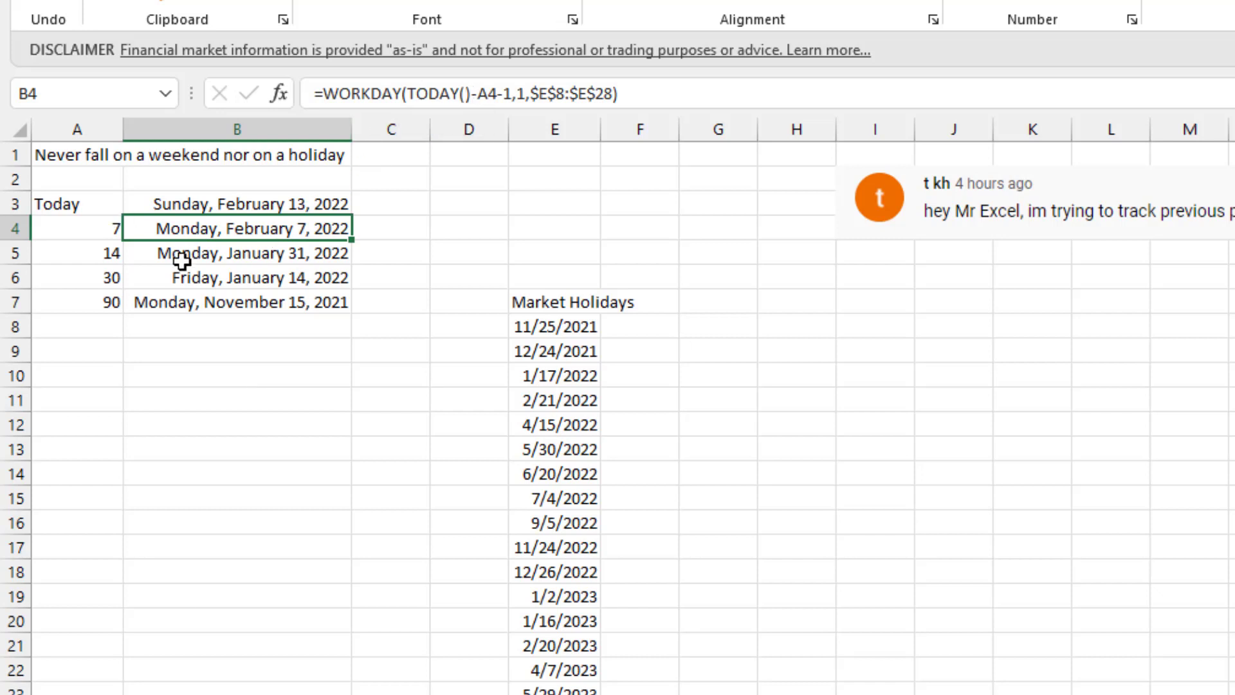
pyautogui.moveTo(257, 171)
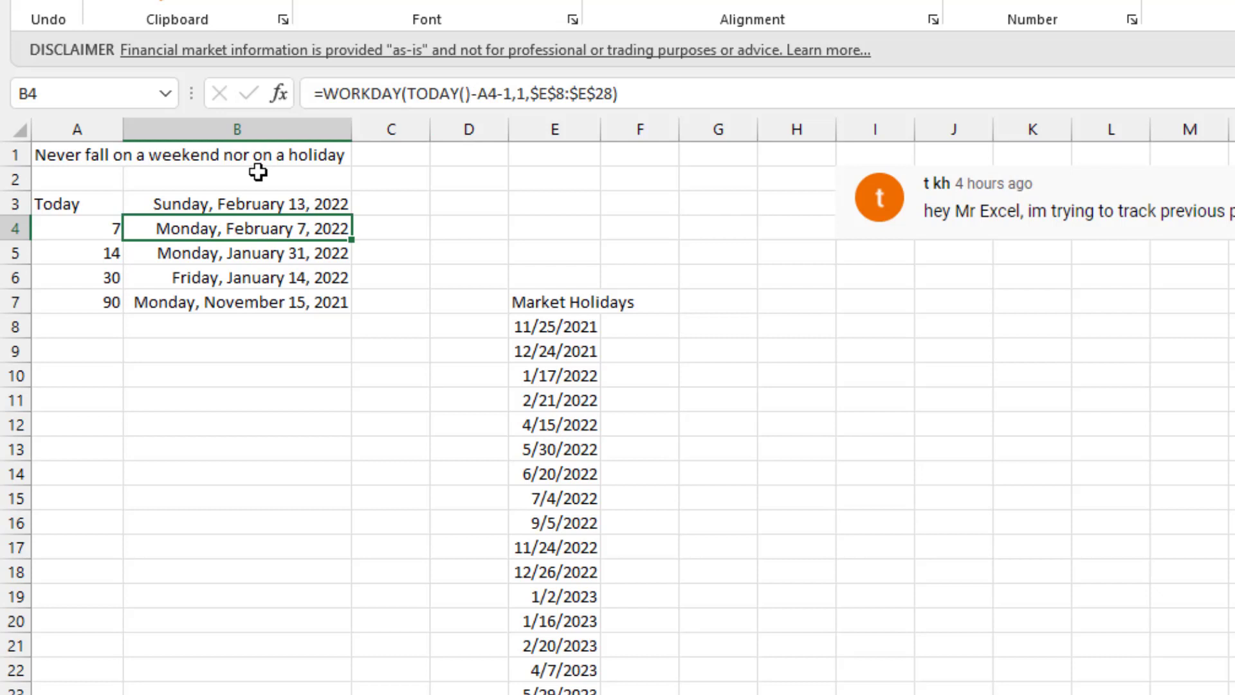
pyautogui.moveTo(715, 323)
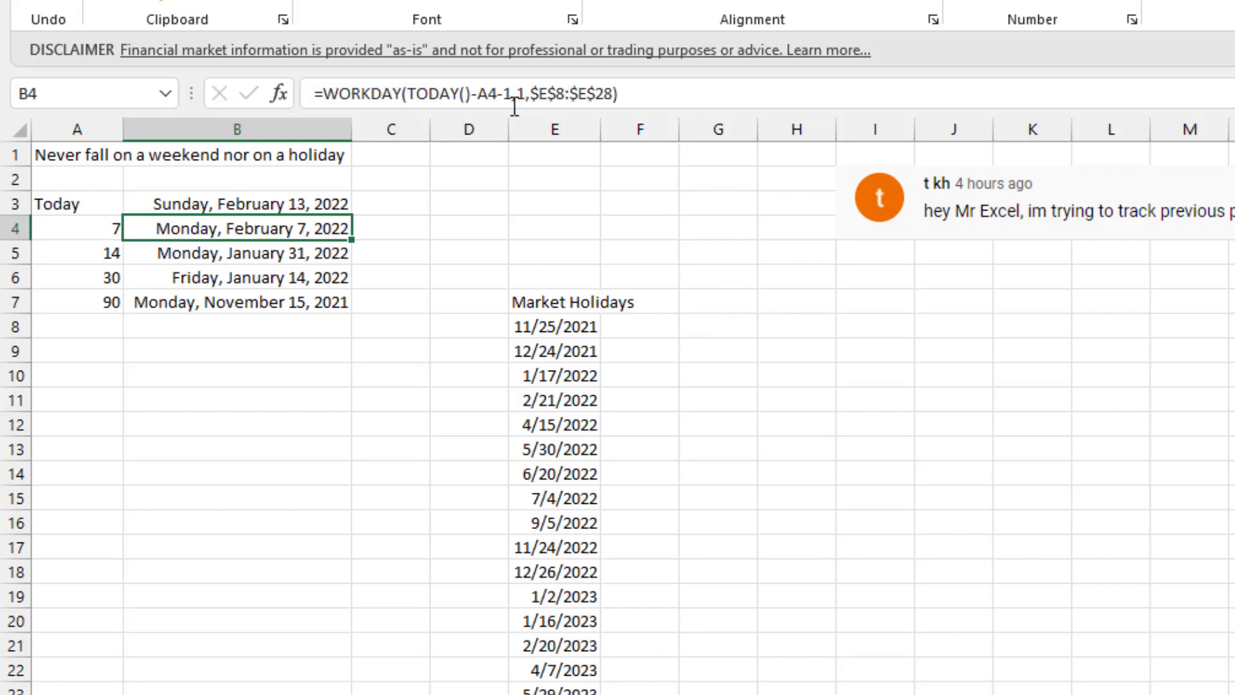
pyautogui.moveTo(520, 94)
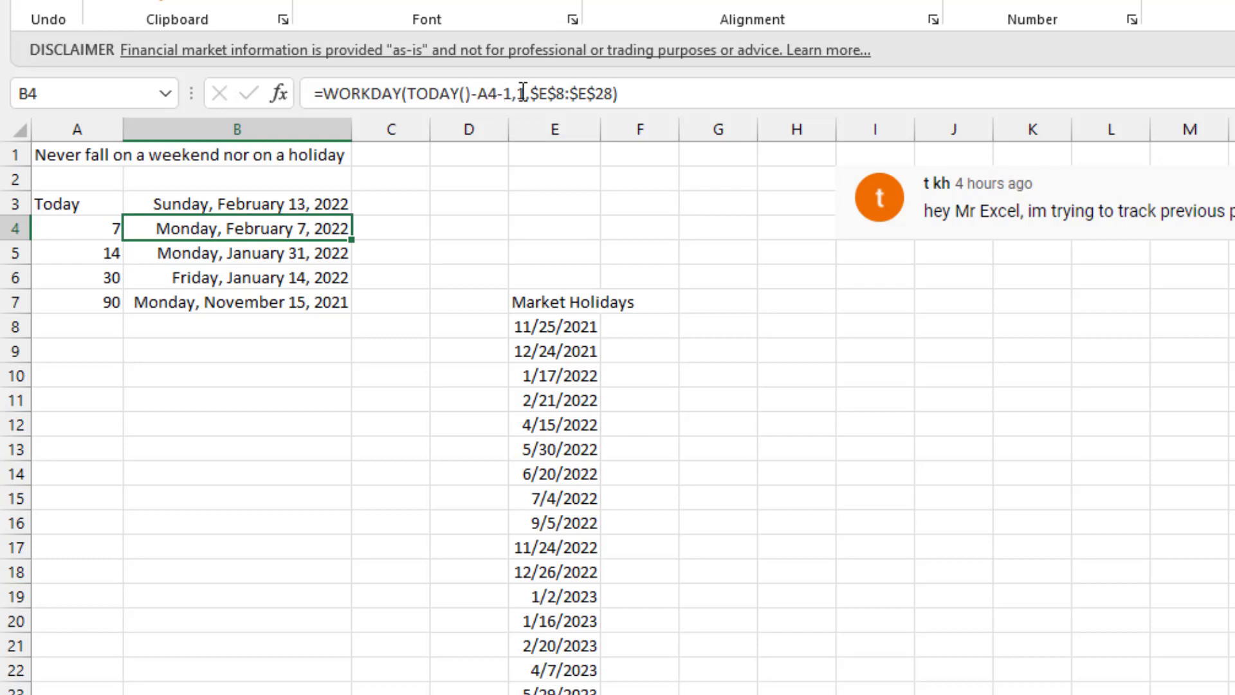
pyautogui.moveTo(552, 133)
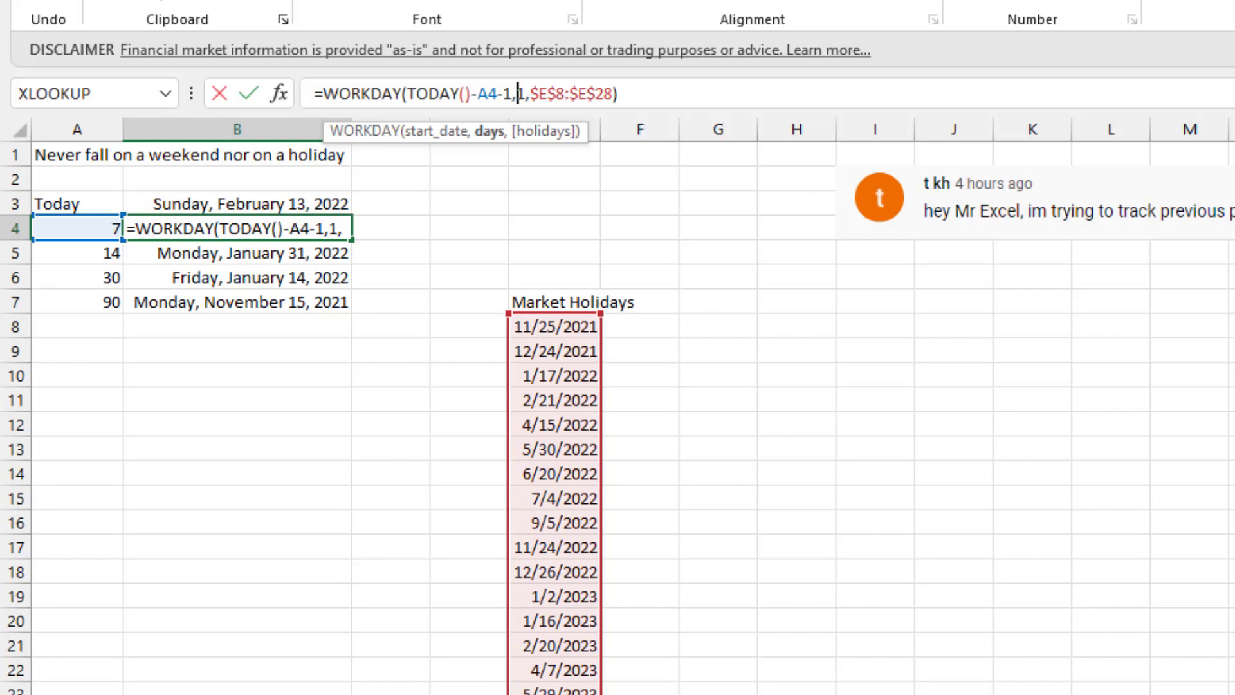
pyautogui.moveTo(591, 176)
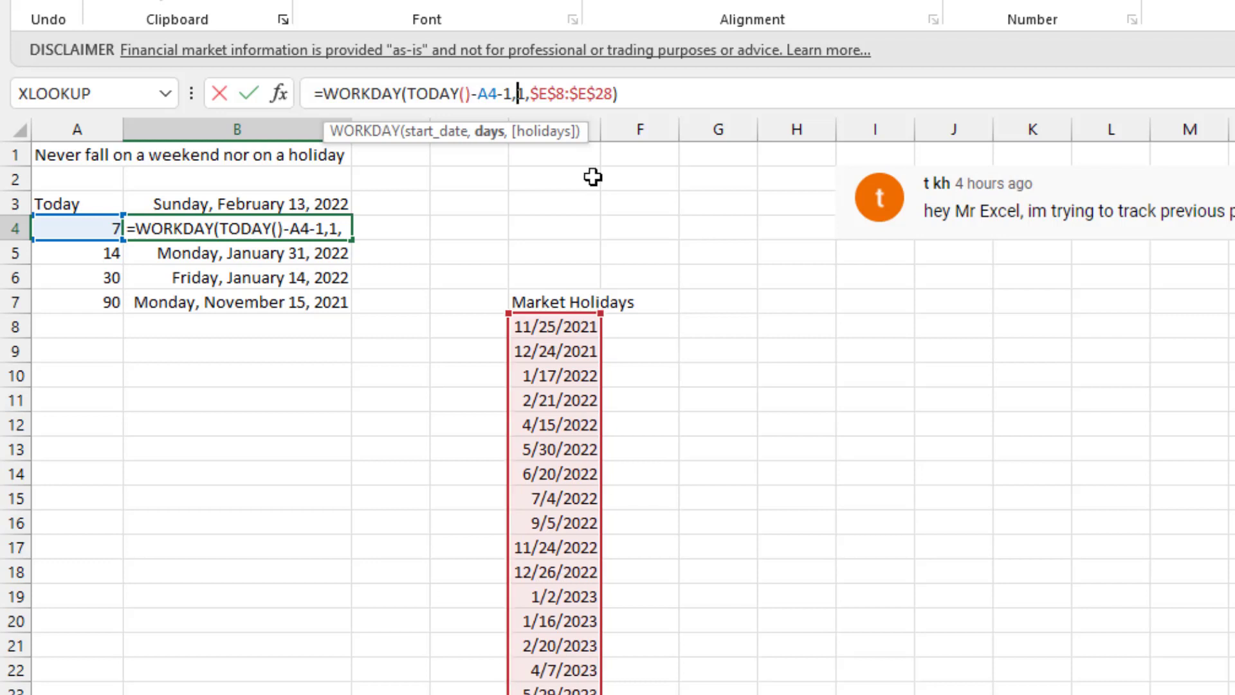
pyautogui.moveTo(604, 302)
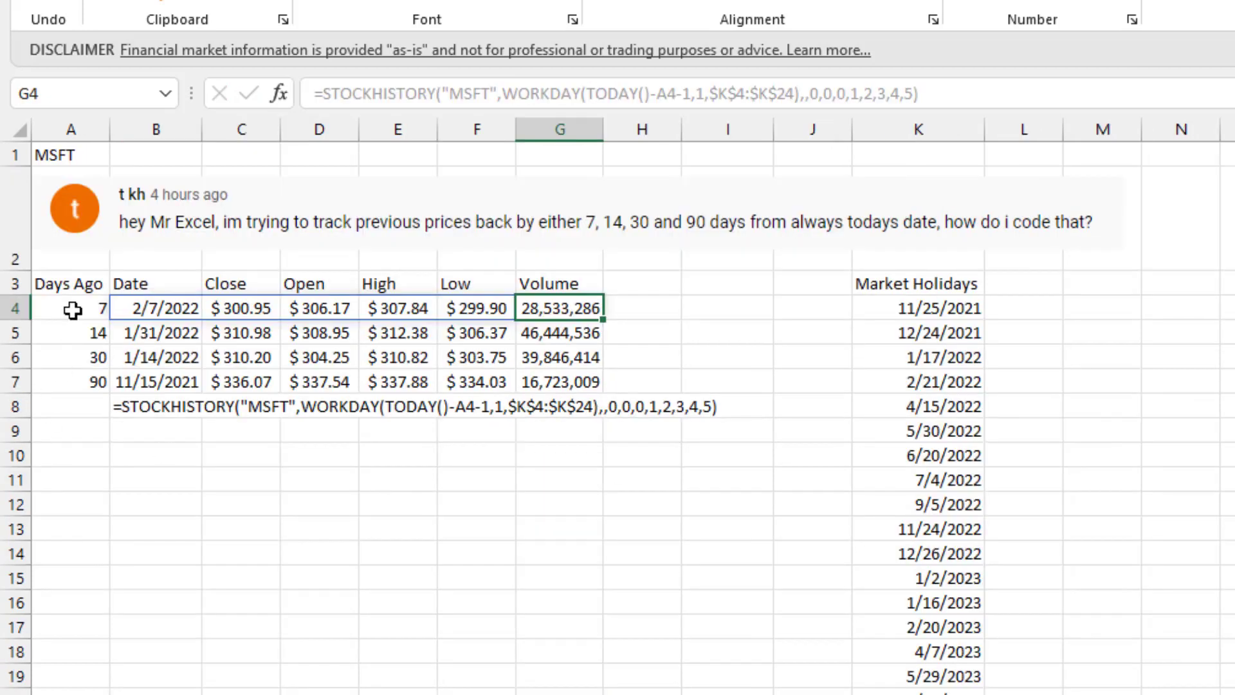
pyautogui.moveTo(135, 338)
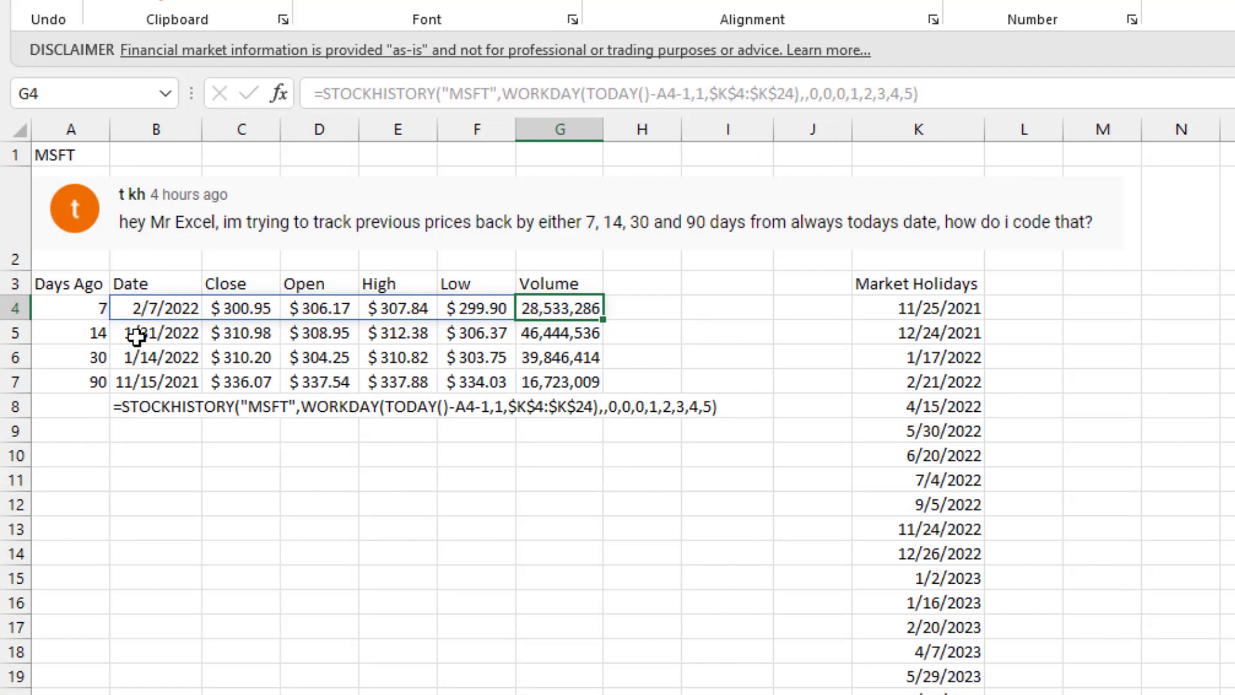
pyautogui.moveTo(70, 155)
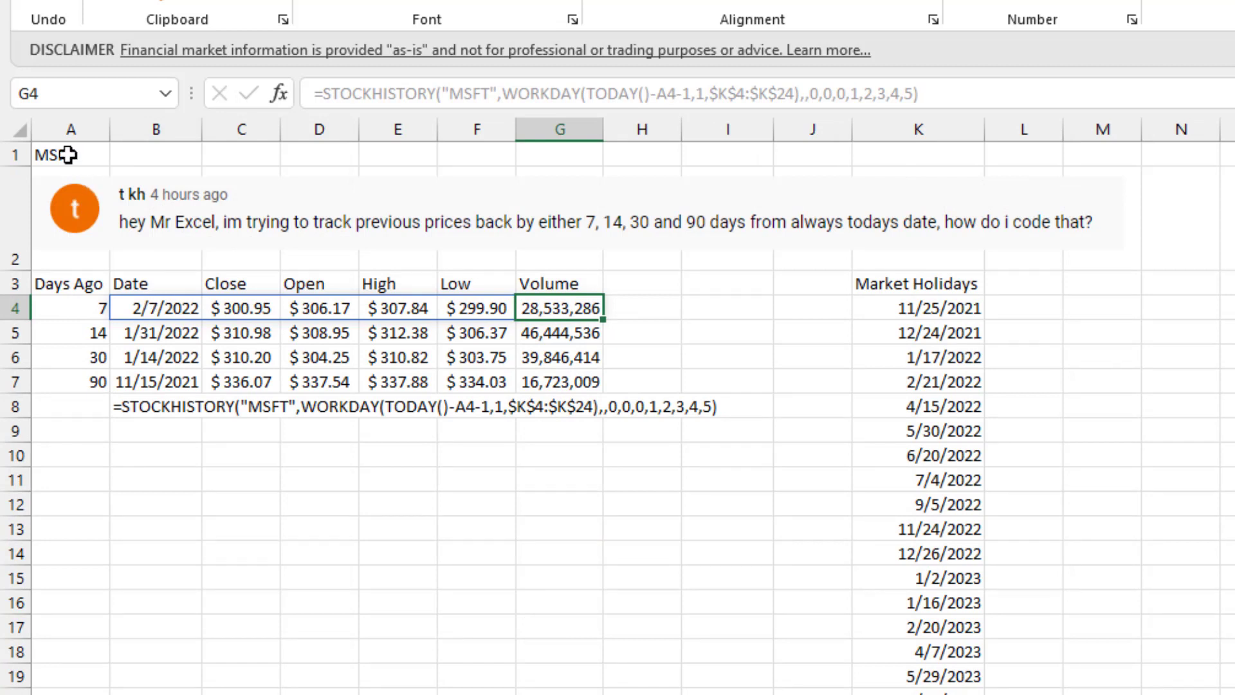
# - Select cell B4 holding the 7-days-ago STOCKHISTORY formula for editing
pyautogui.click(154, 308)
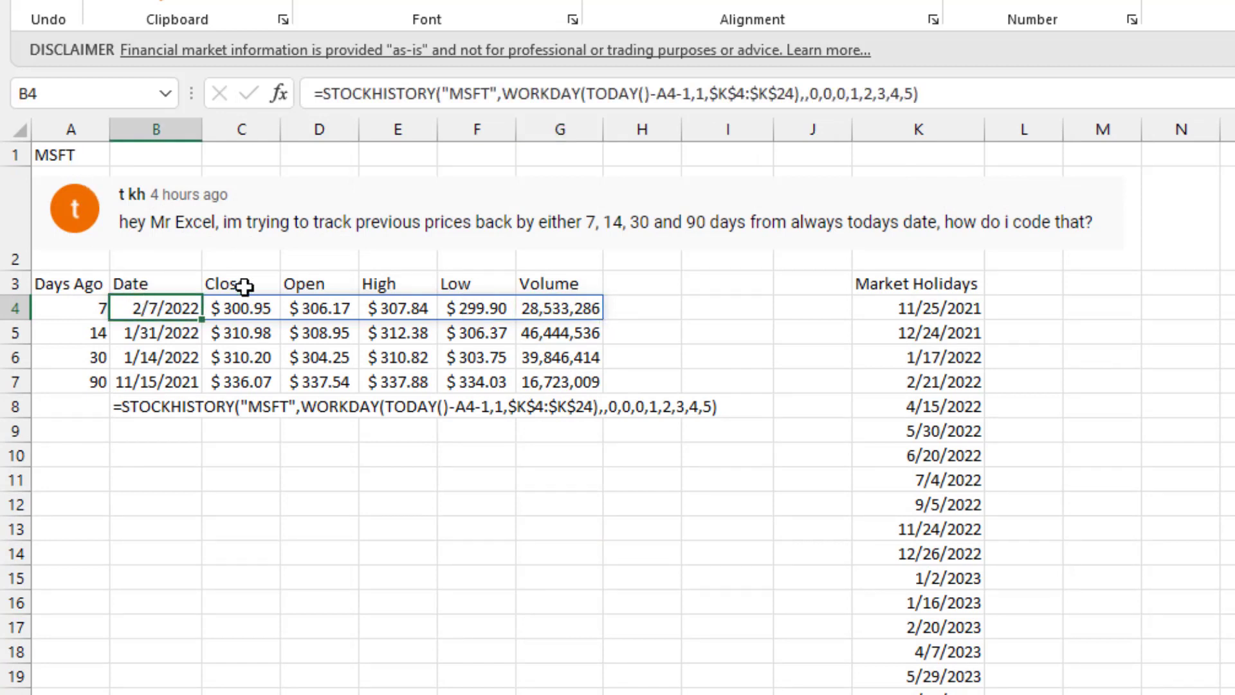
pyautogui.moveTo(560, 279)
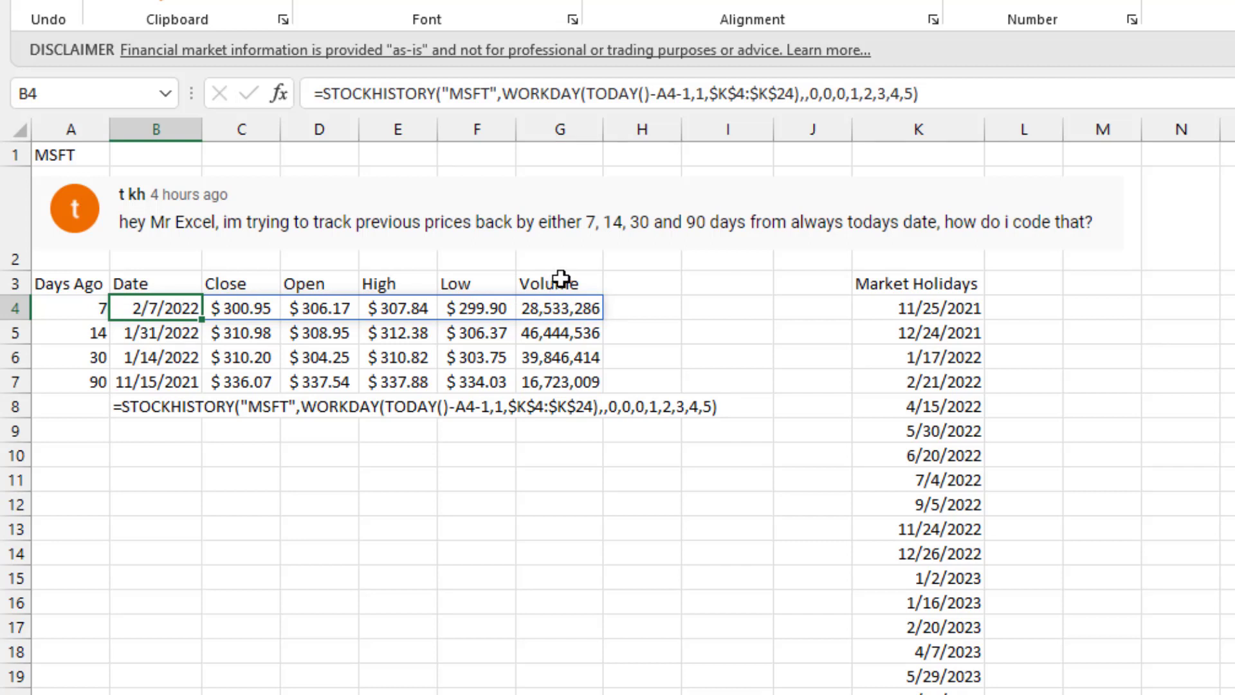
pyautogui.moveTo(560, 278)
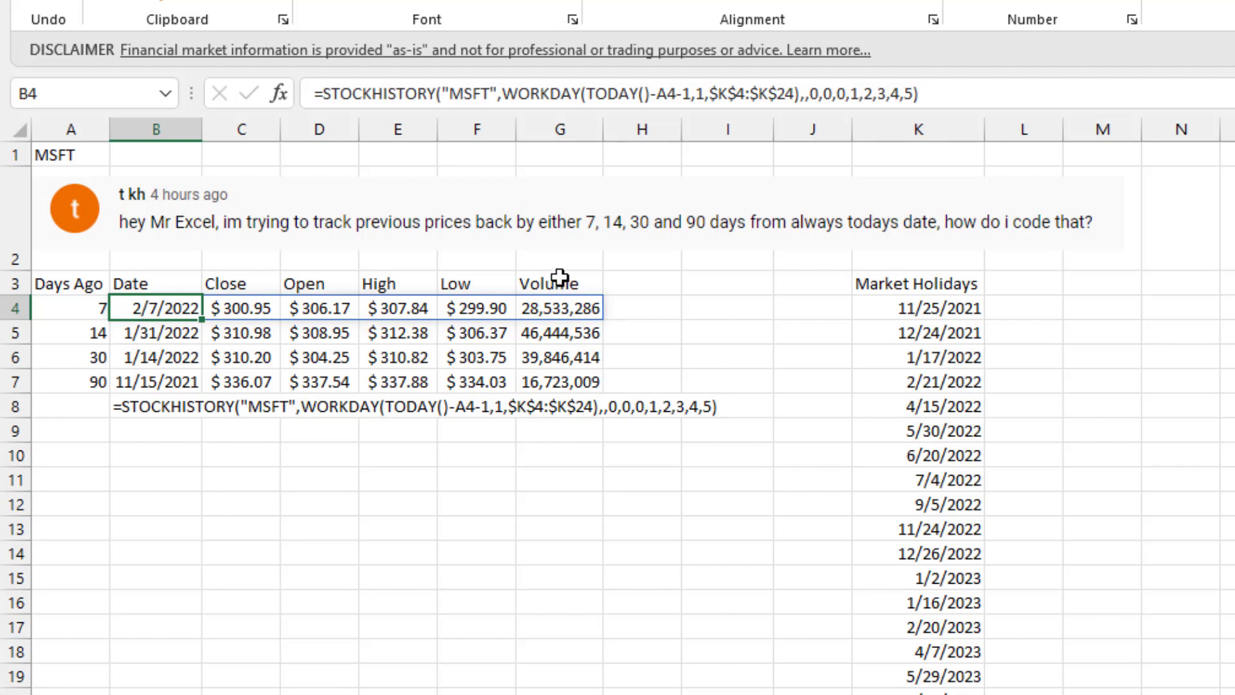
pyautogui.moveTo(154, 307)
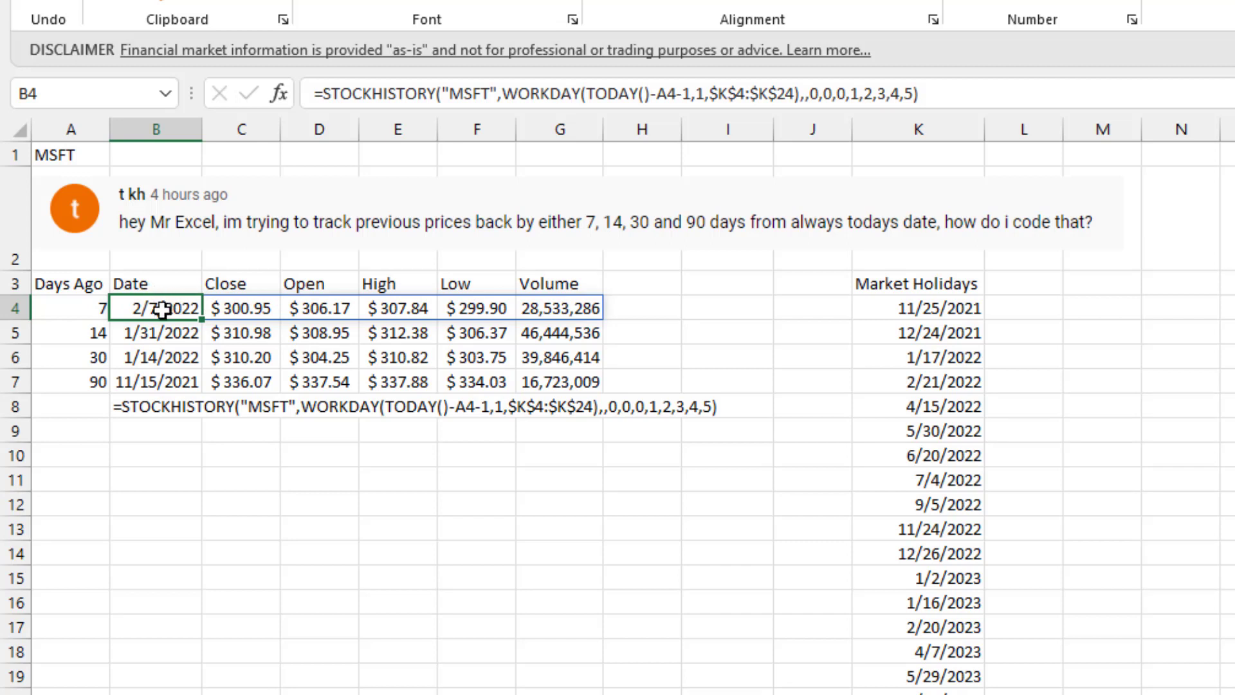
pyautogui.moveTo(168, 329)
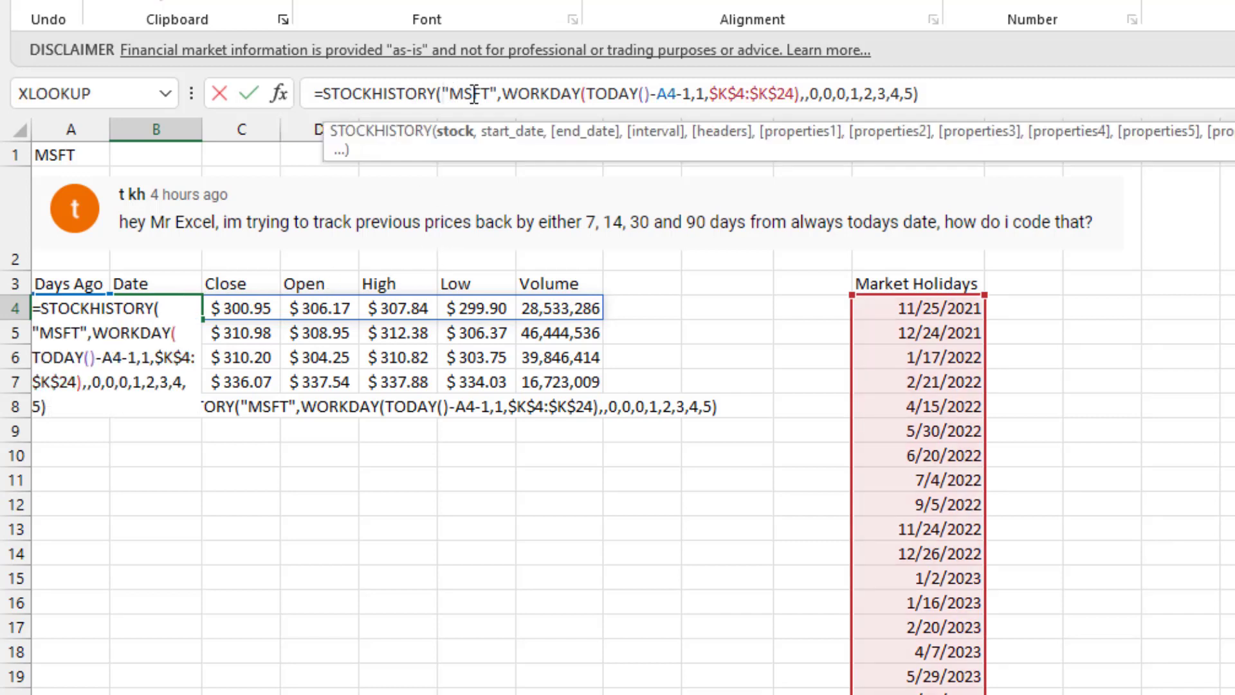
# - Replace the typed "MSFT" ticker with the absolute reference $A$1 and confirm the formula
pyautogui.write('$A$1')
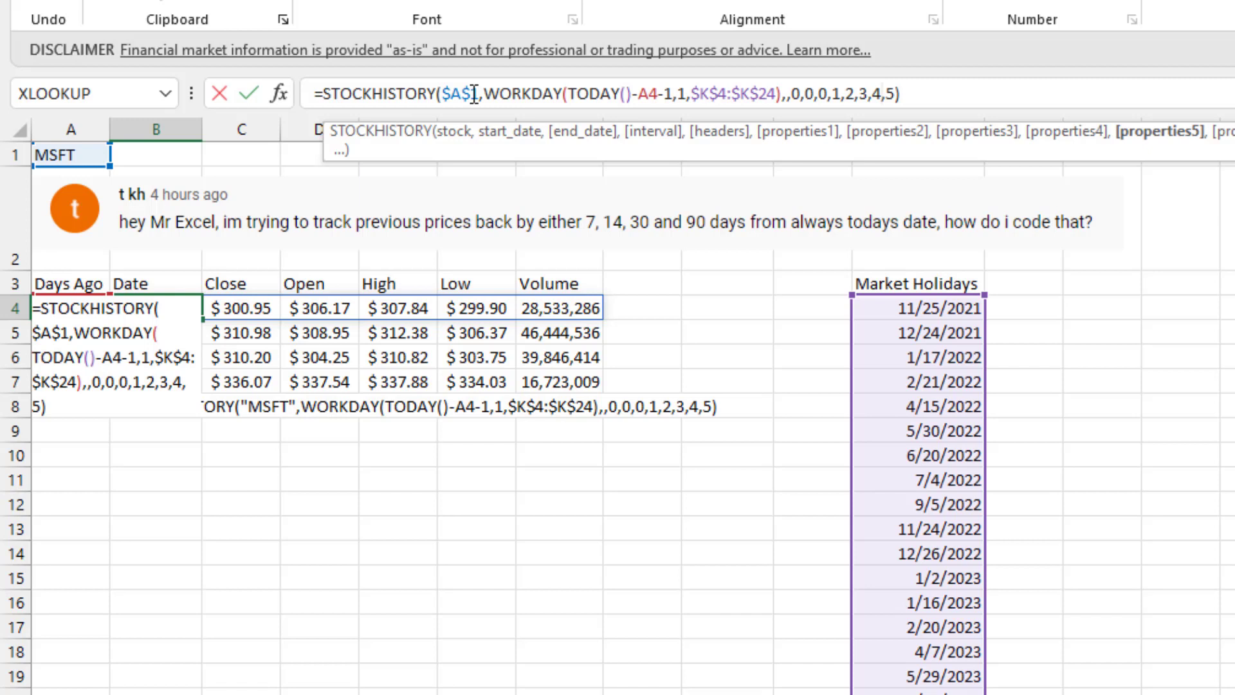
pyautogui.press('Enter')
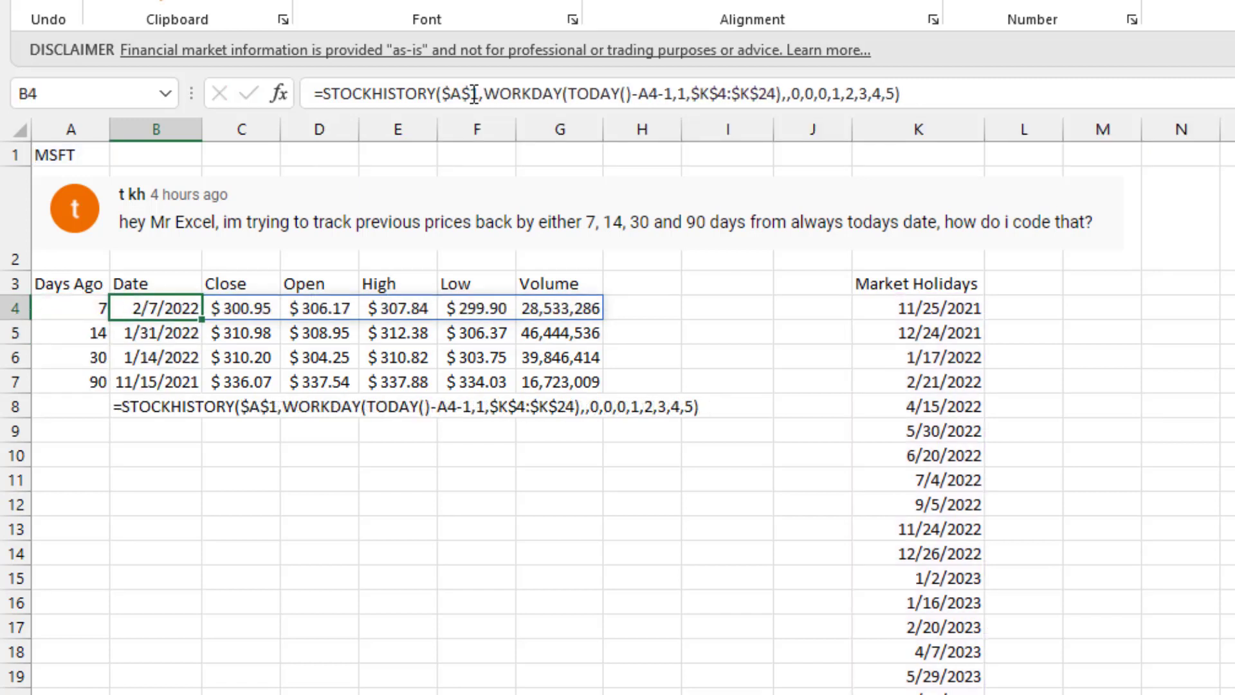
# - Copy the date results in B4:B7, then return to the ticker cell A1
pyautogui.moveTo(154, 308); pyautogui.dragTo(154, 357)
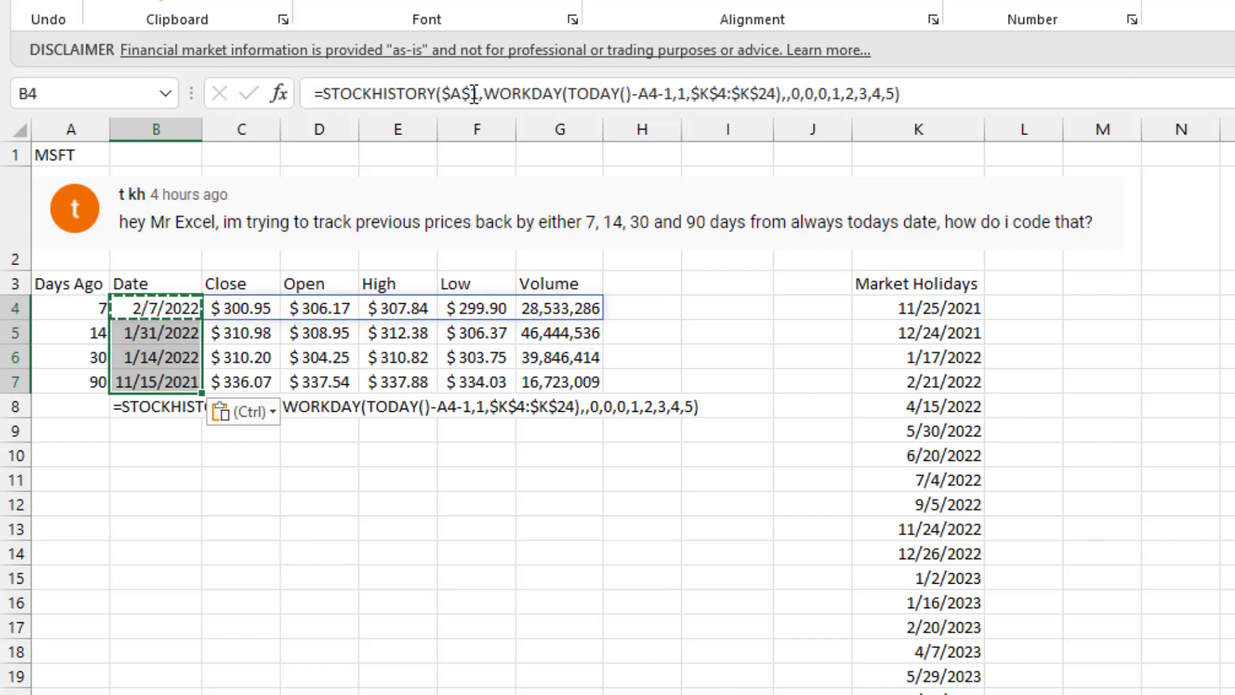
pyautogui.click(70, 154)
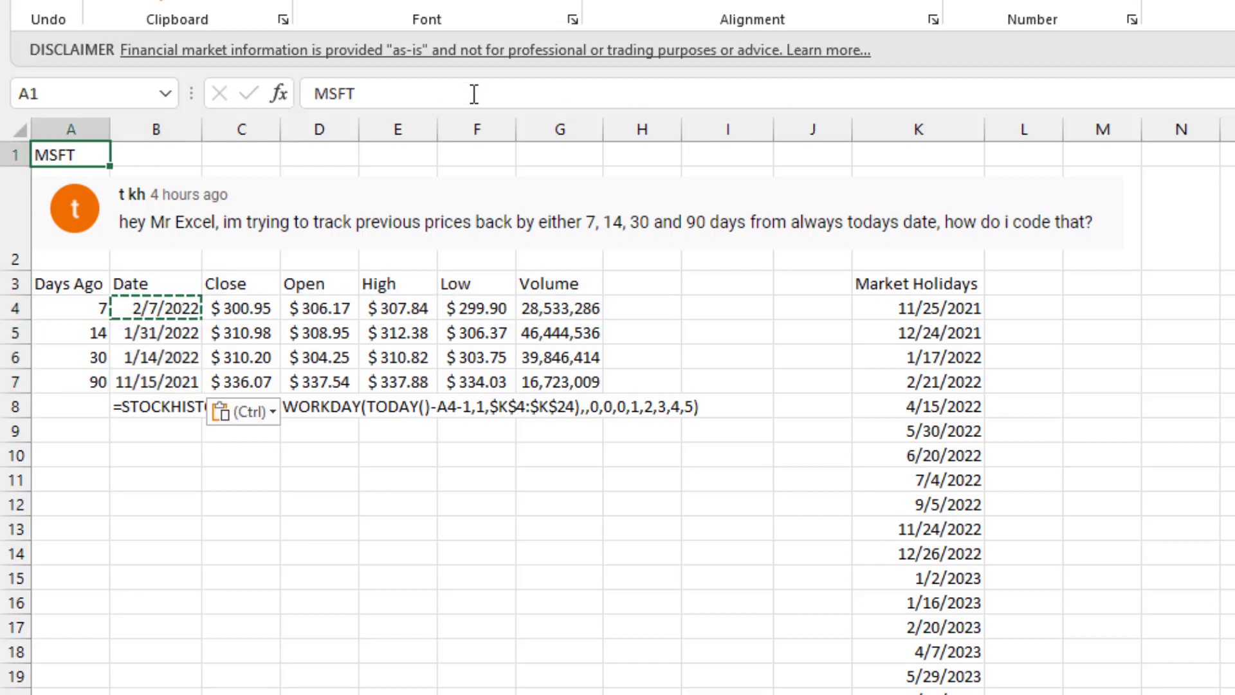